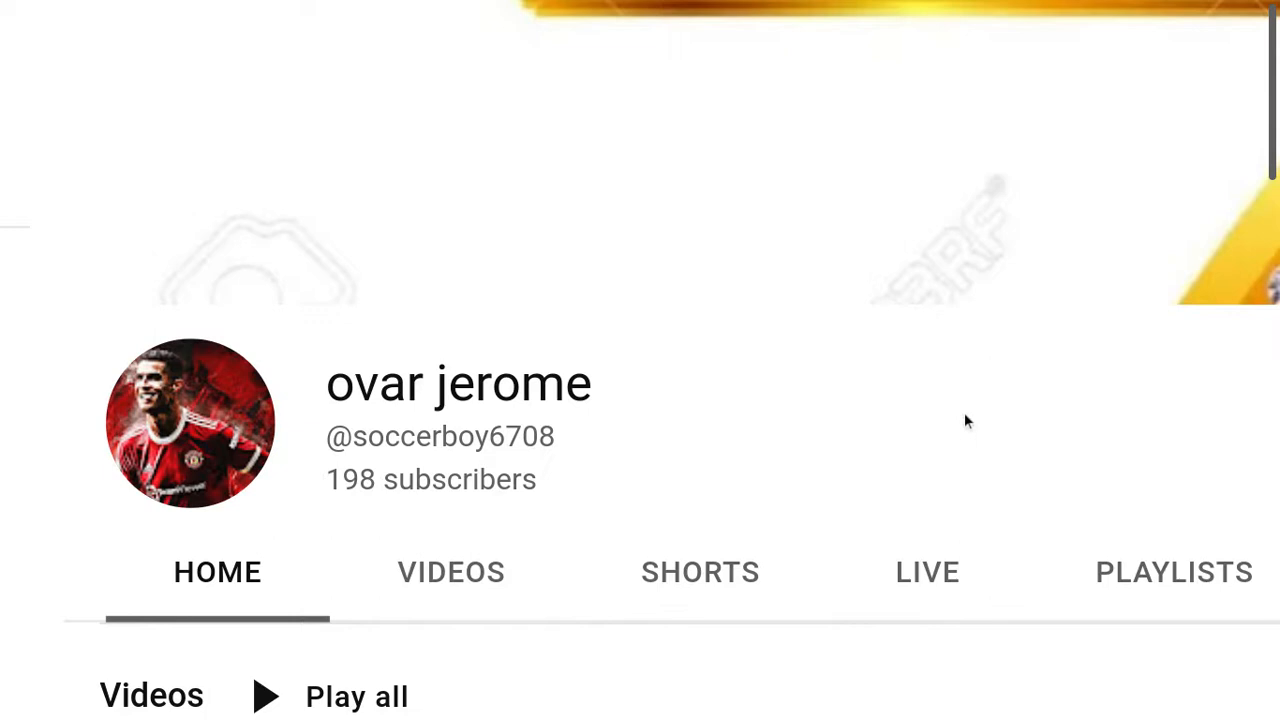
mouse_move(452, 572)
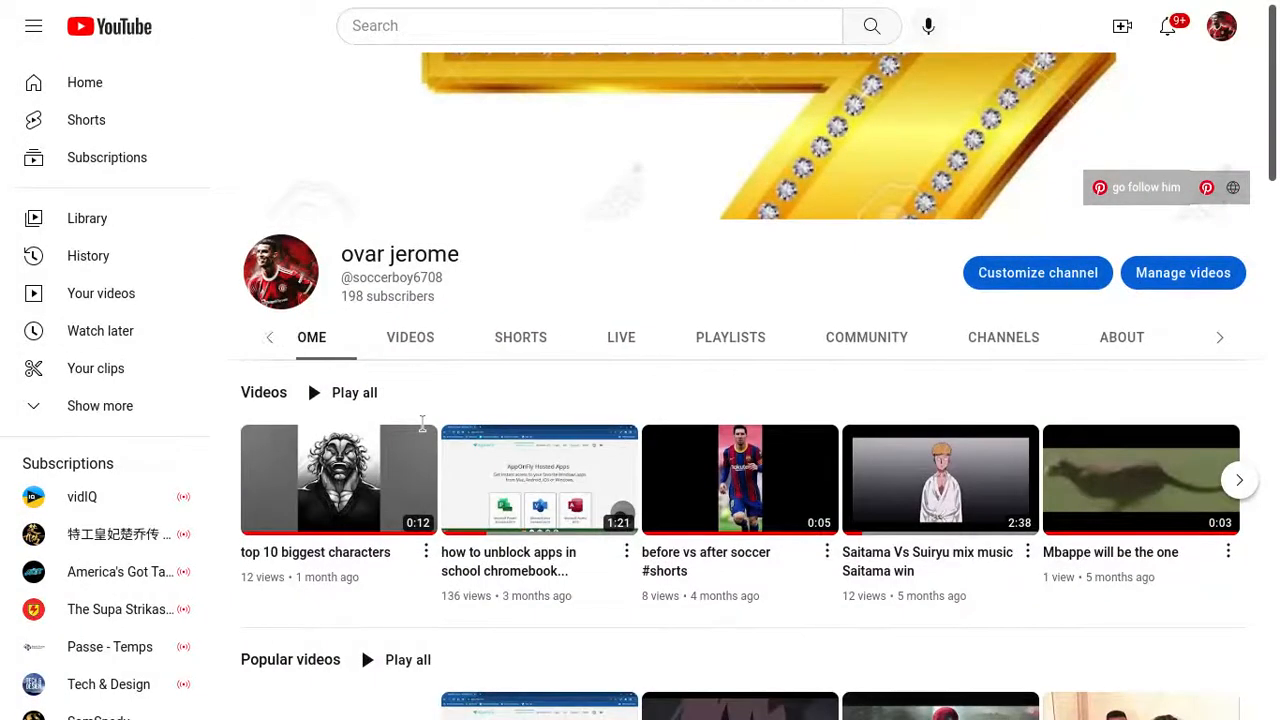
Visit instagram.com to see the school filter block page, then show installed extensions on a new tab
click(476, 14)
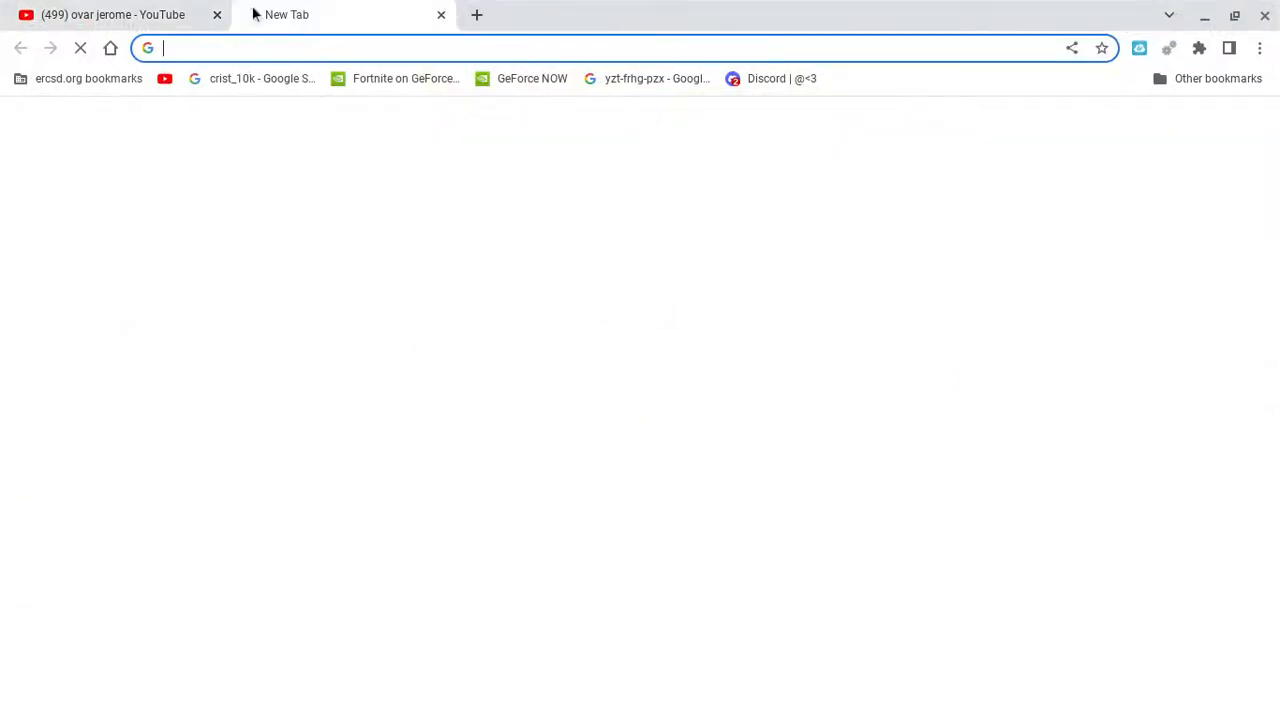
text(instagram.com)
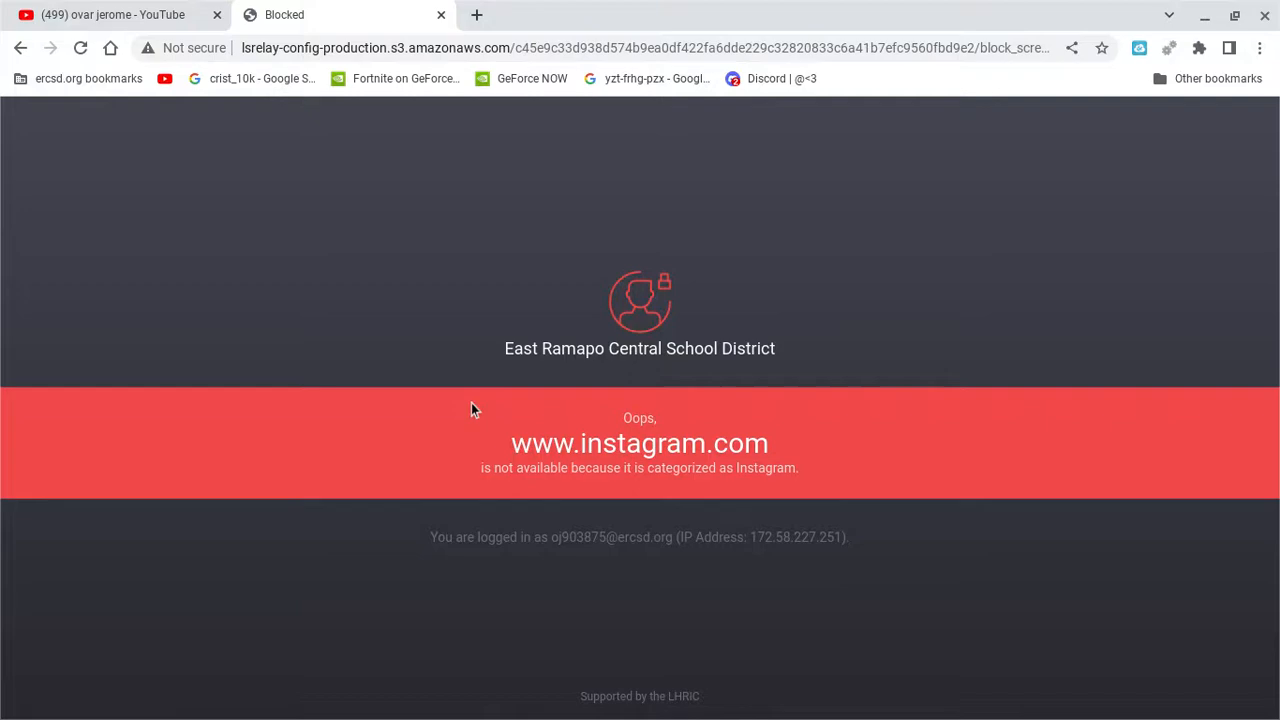
click(112, 14)
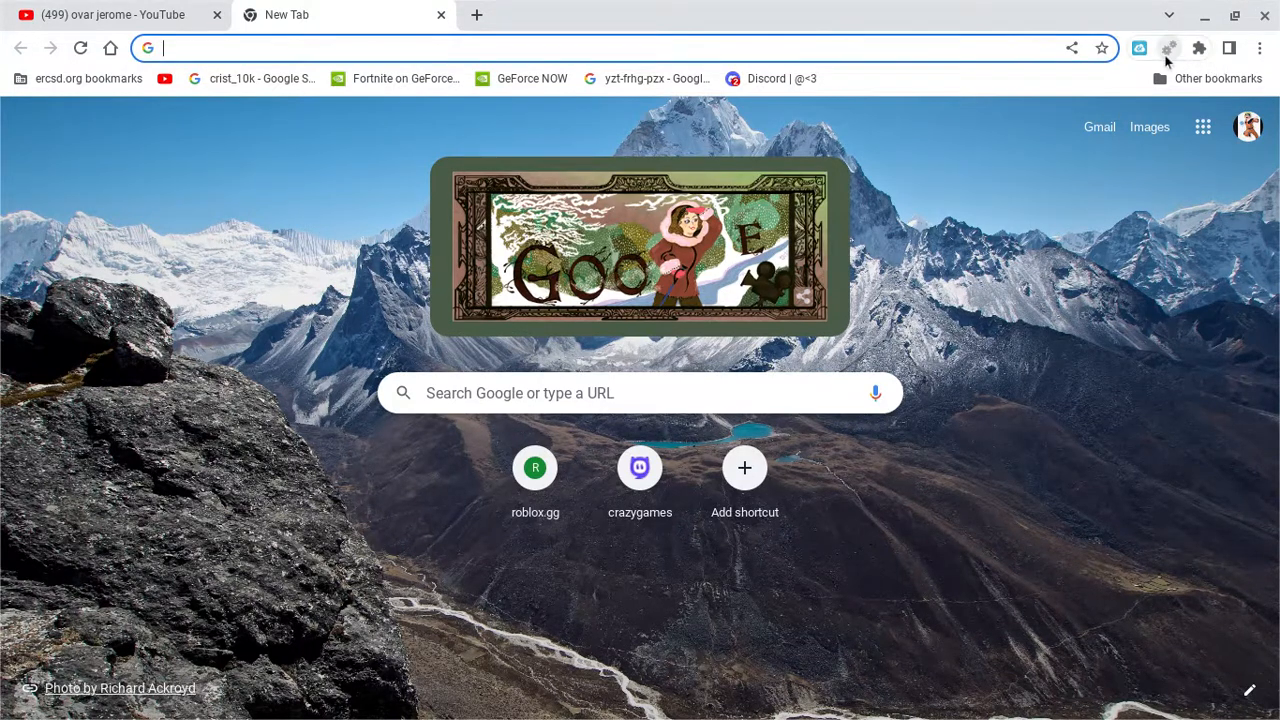
click(1200, 48)
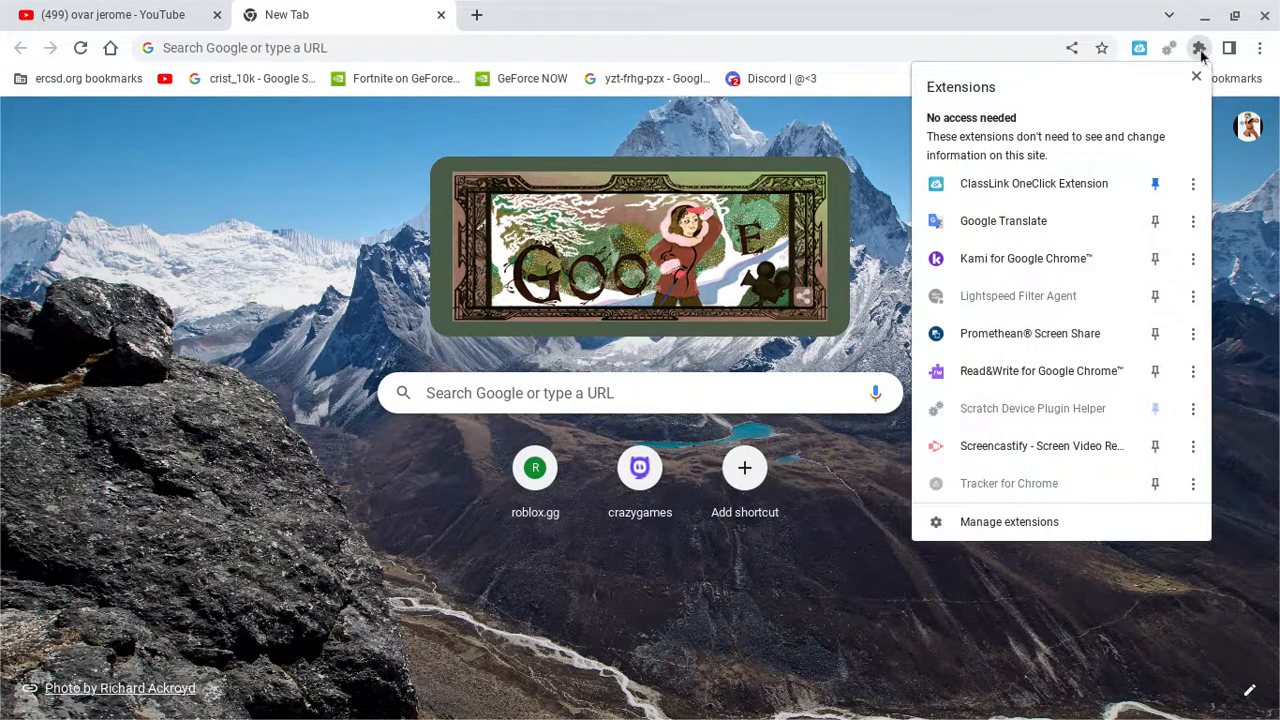
mouse_move(1008, 520)
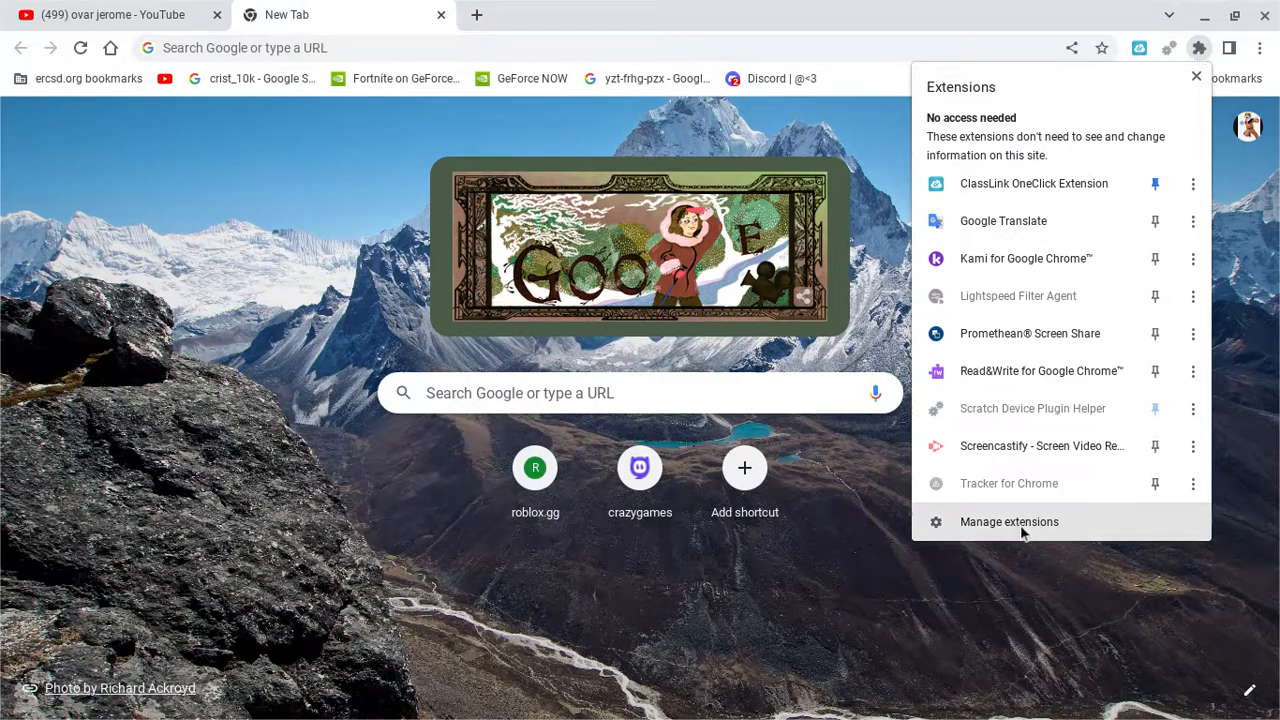
Go to Manage extensions to list Lightspeed Filter Agent and the other extensions
click(1008, 520)
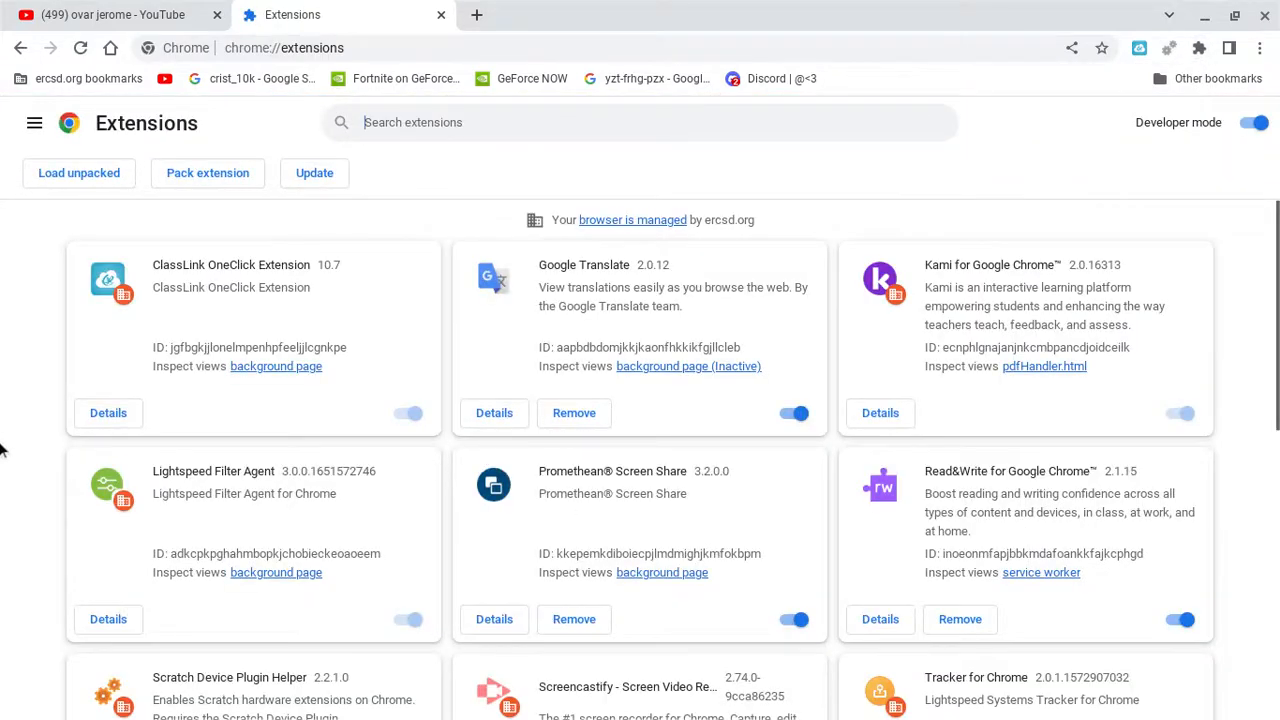
mouse_move(376, 504)
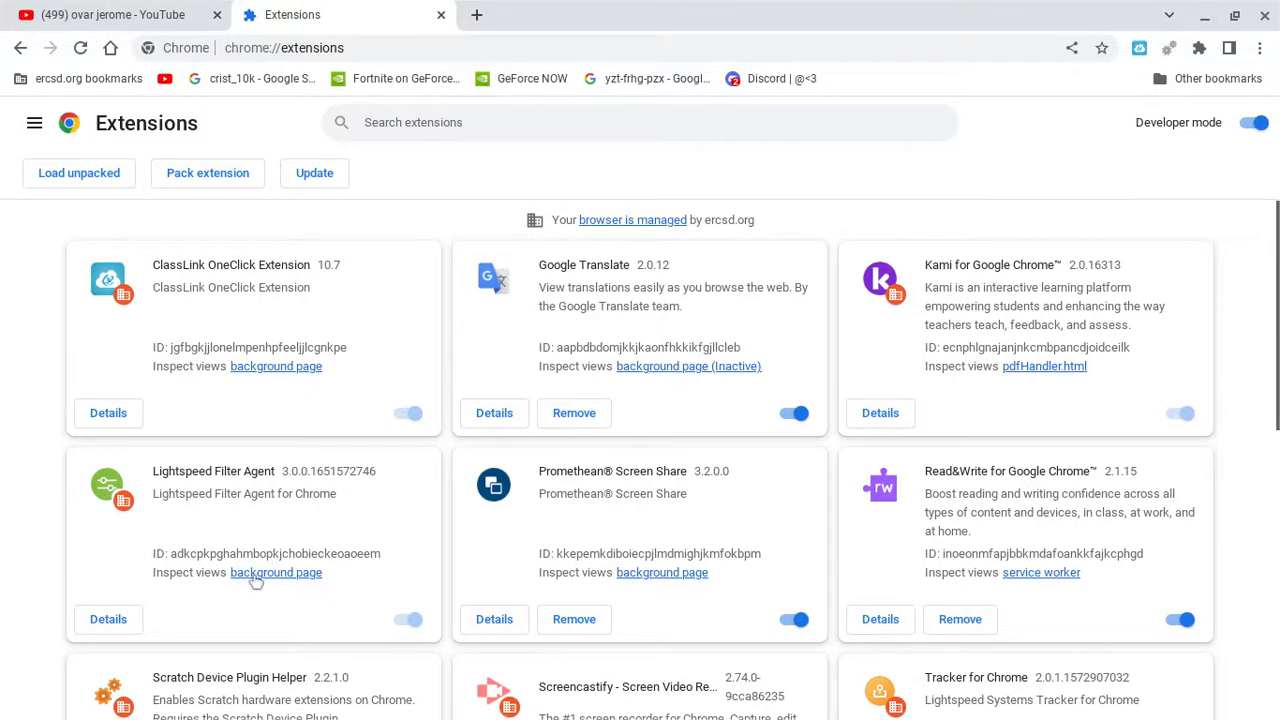
mouse_move(284, 512)
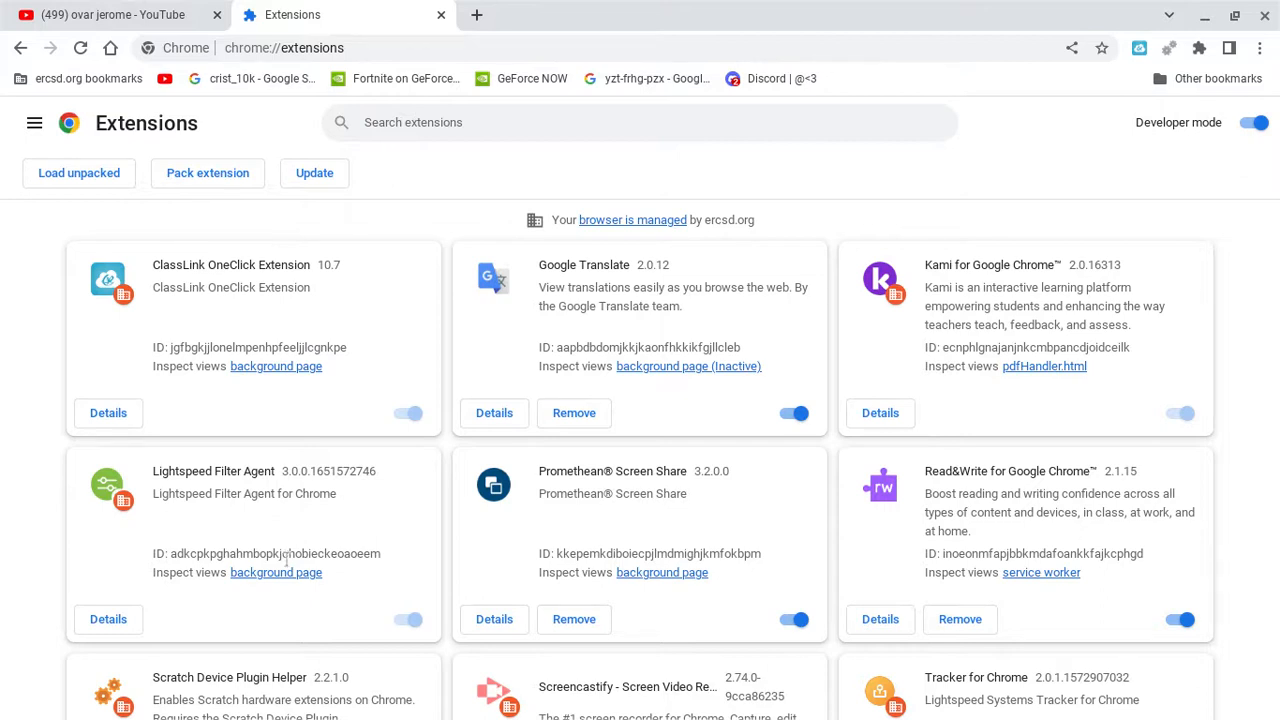
mouse_move(322, 604)
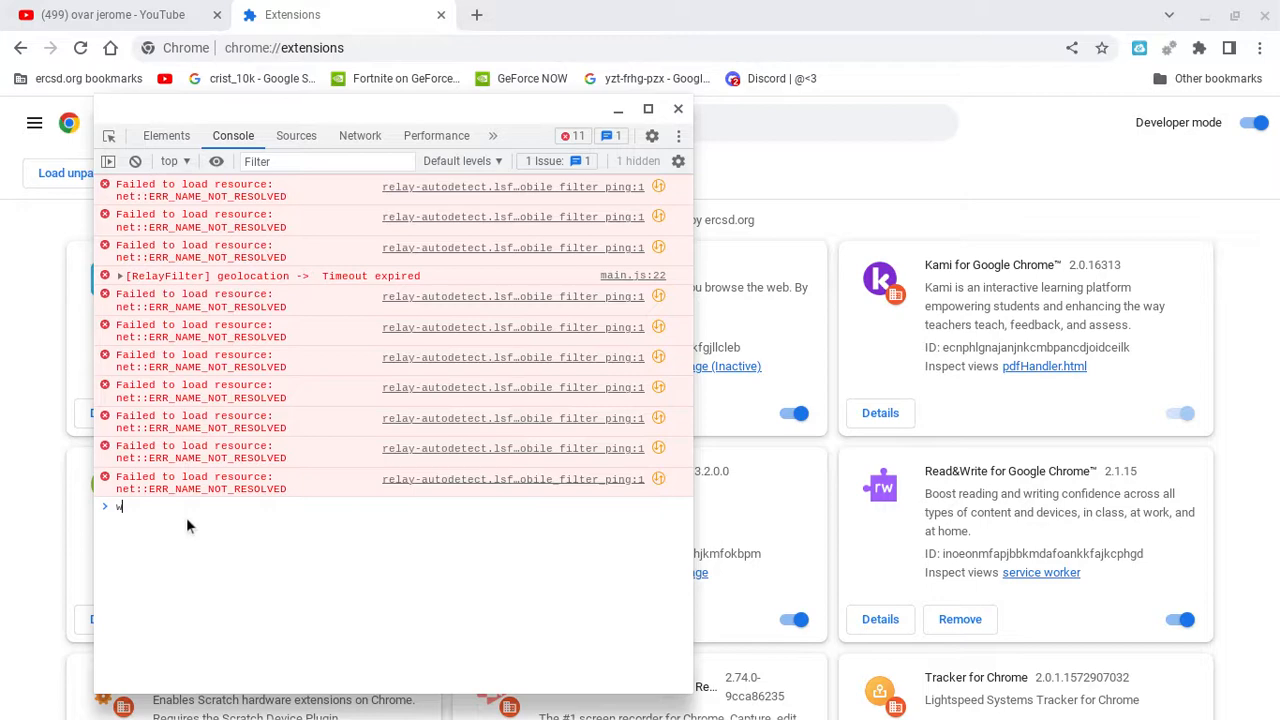
Run window.close(true) in the background page console to kill the Lightspeed filter
text(indow.close(true)
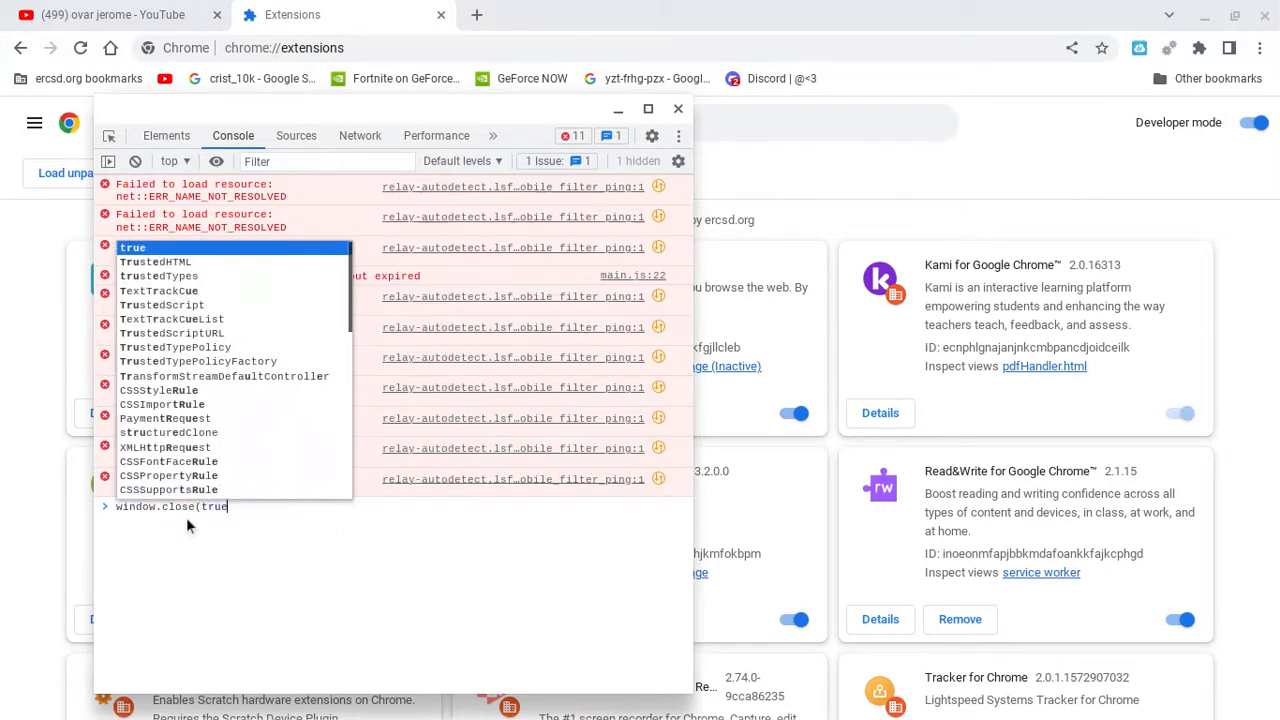
click(678, 108)
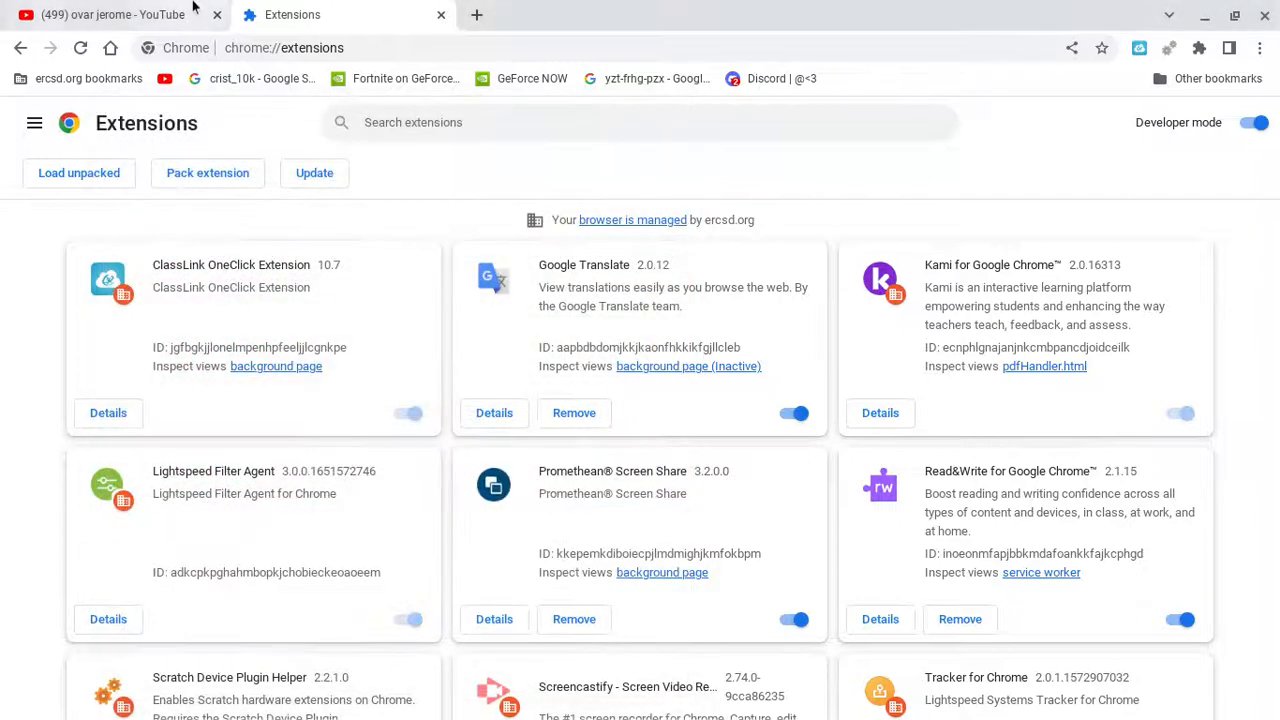
click(100, 14)
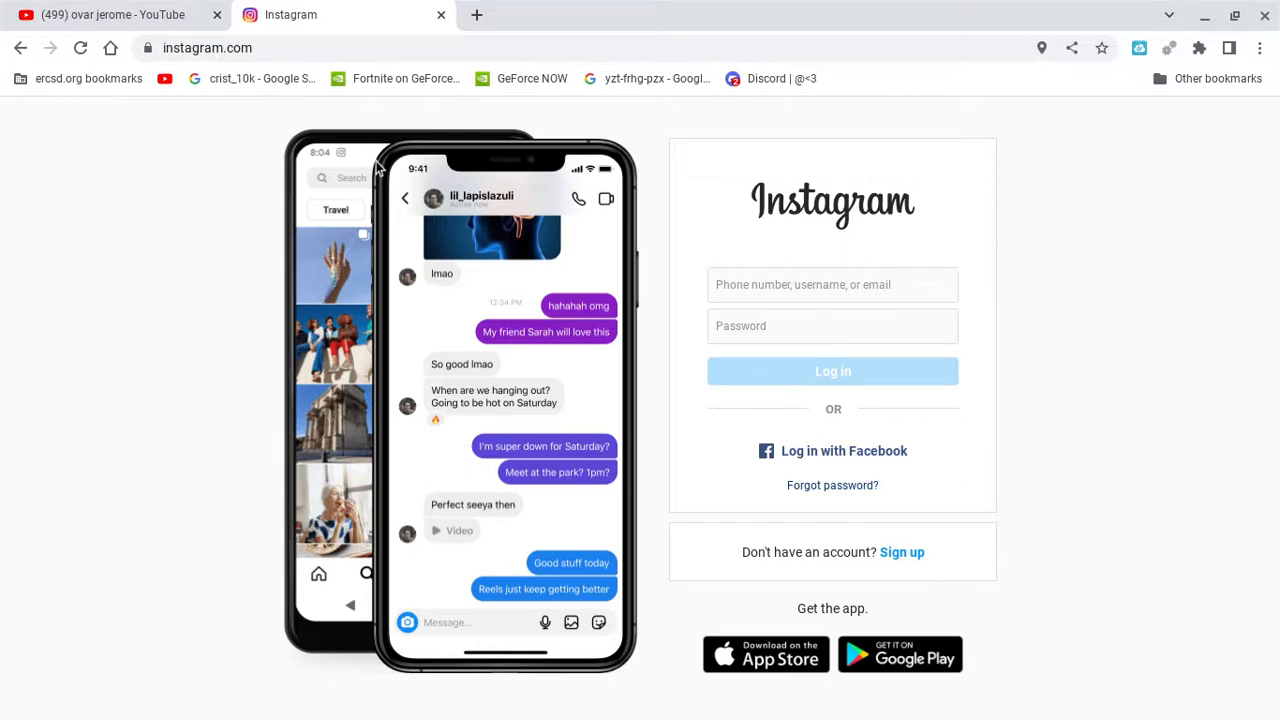
Log in to Instagram with the saved autofill username and typed password
click(832, 284)
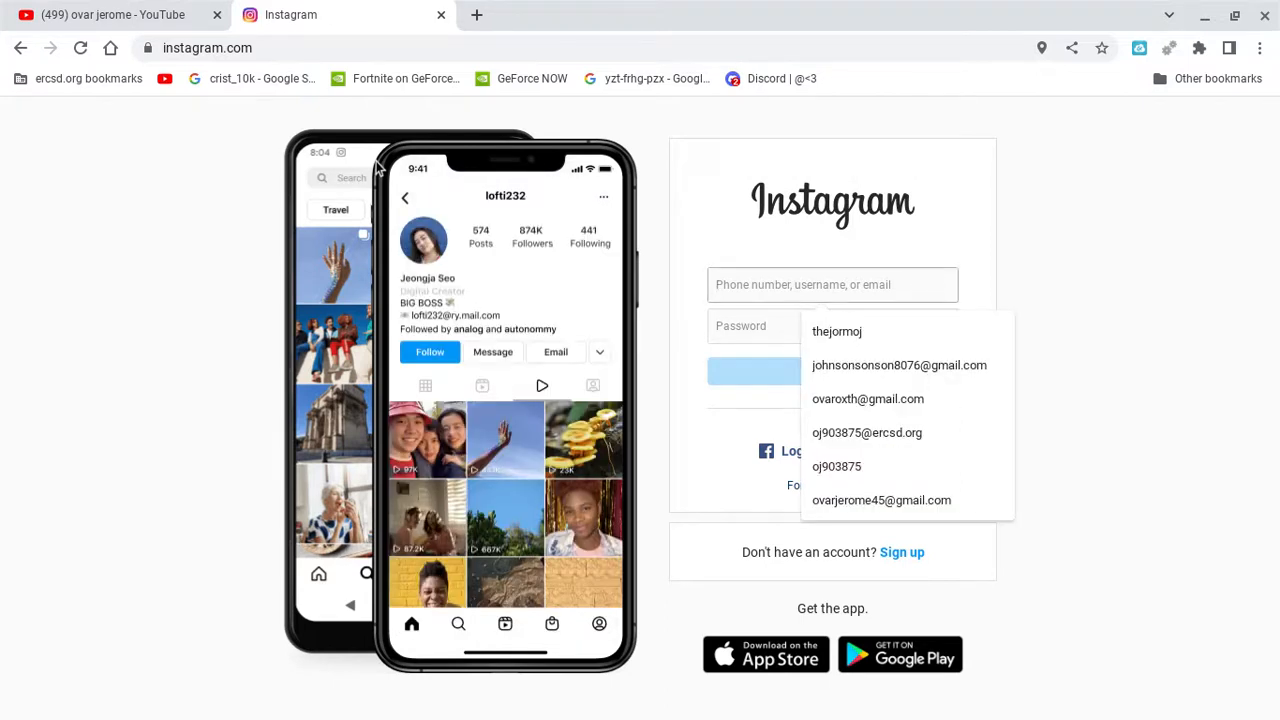
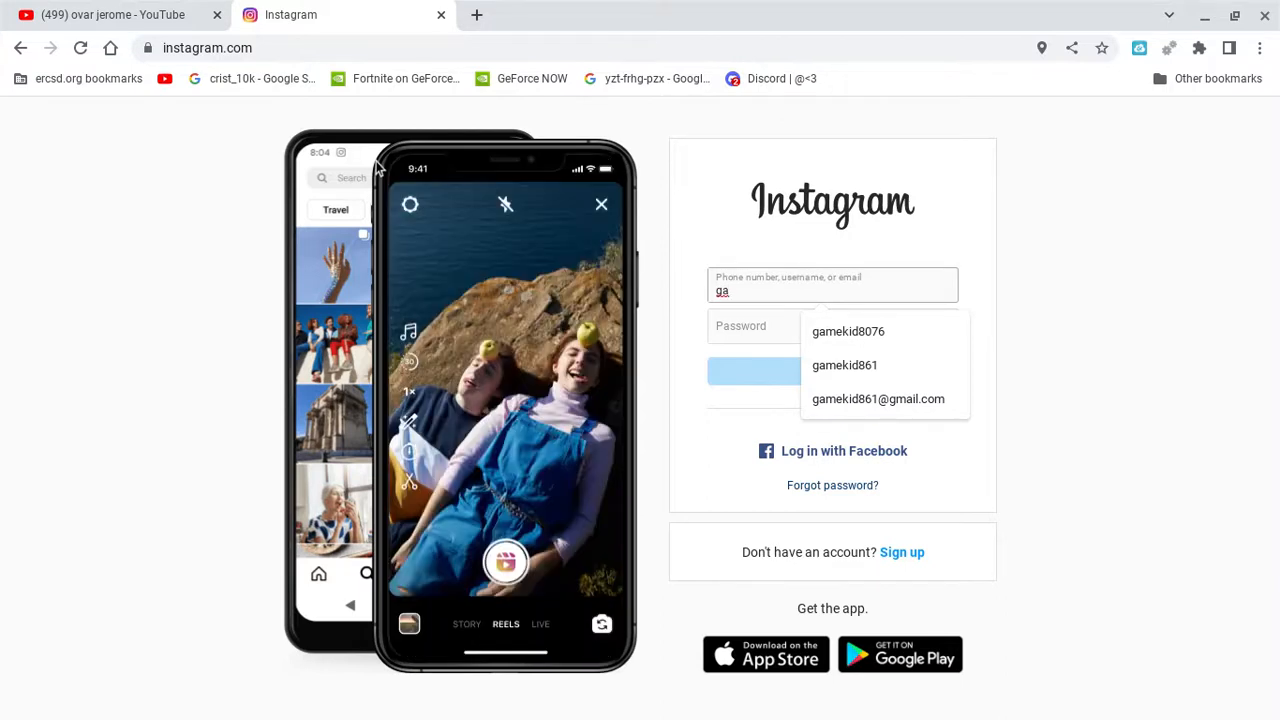
click(848, 332)
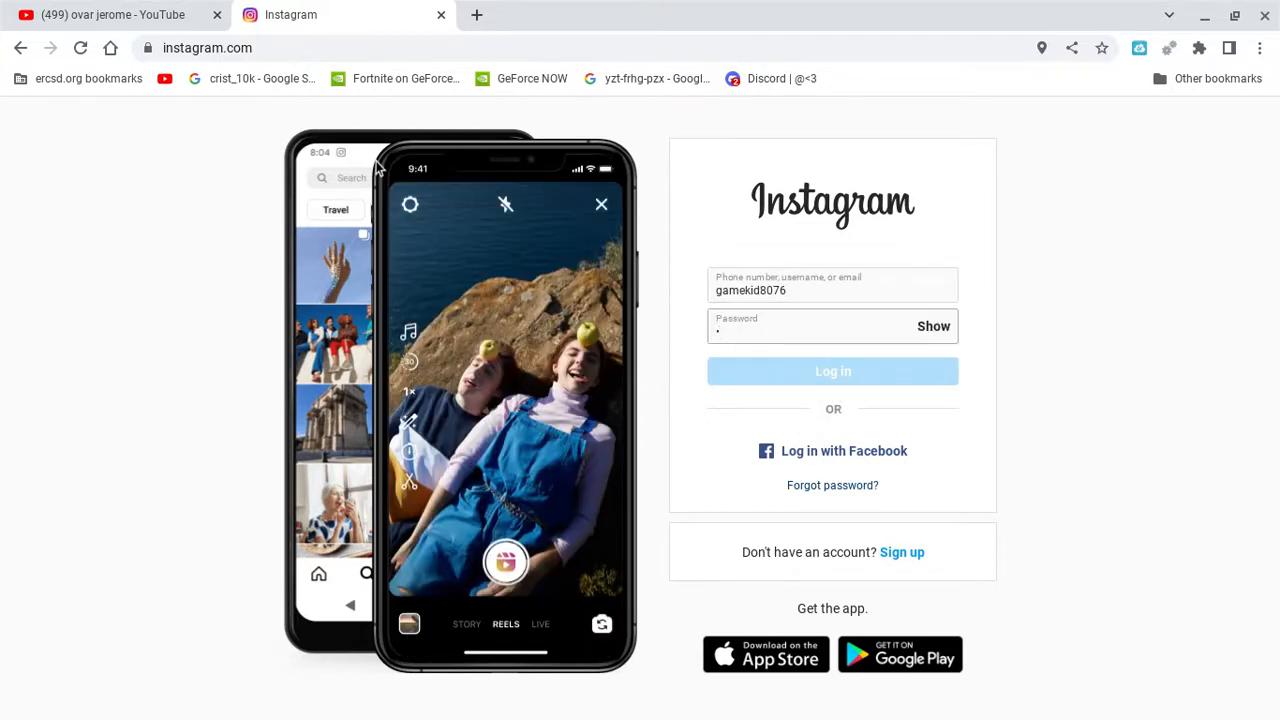
text(password)
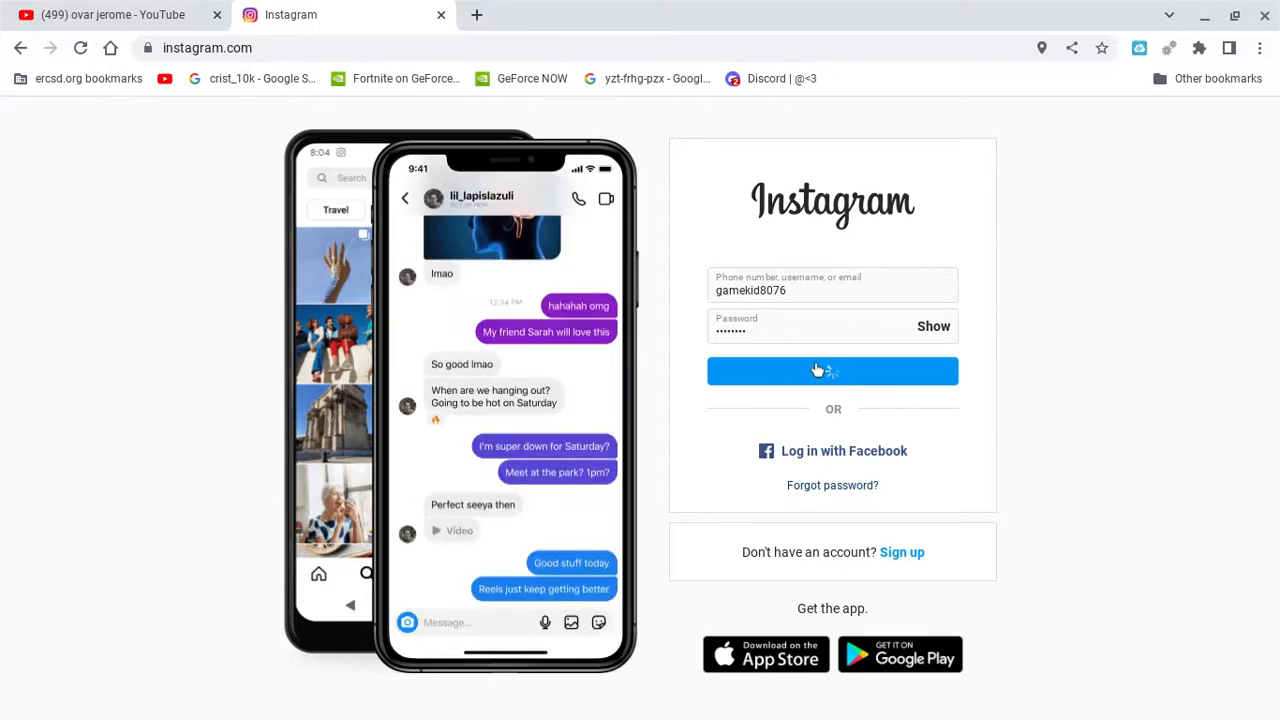
click(832, 370)
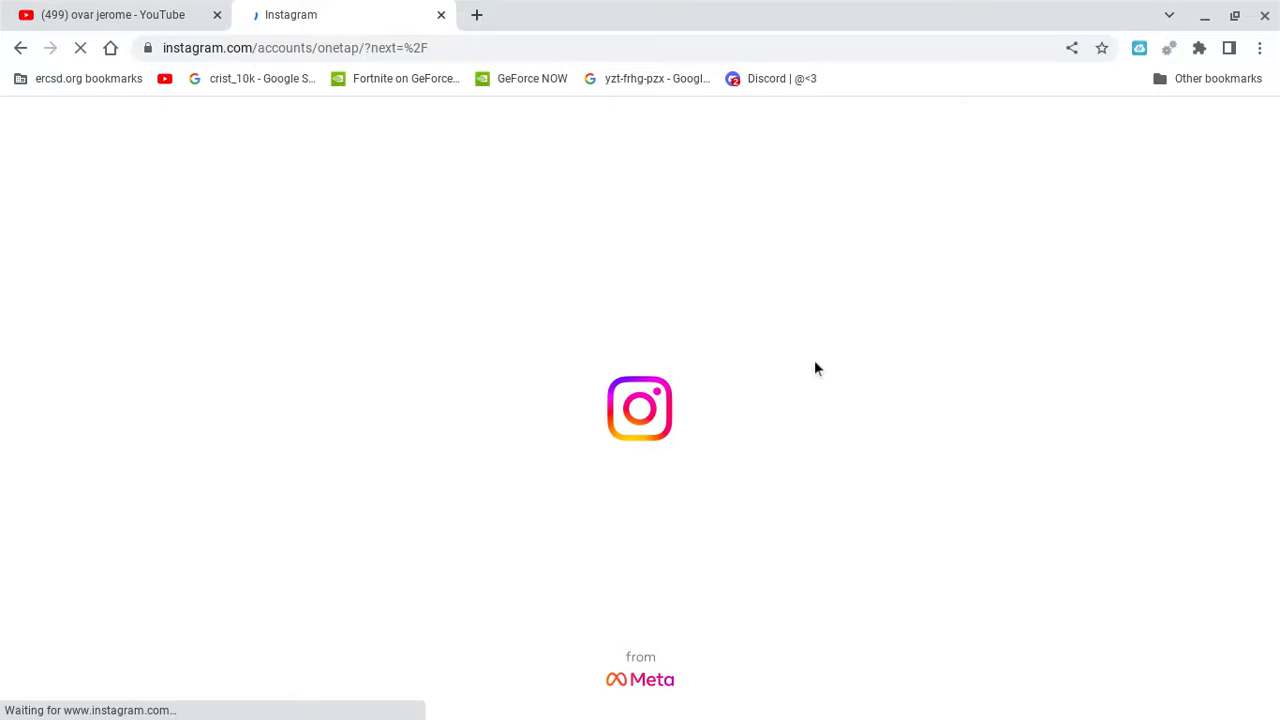